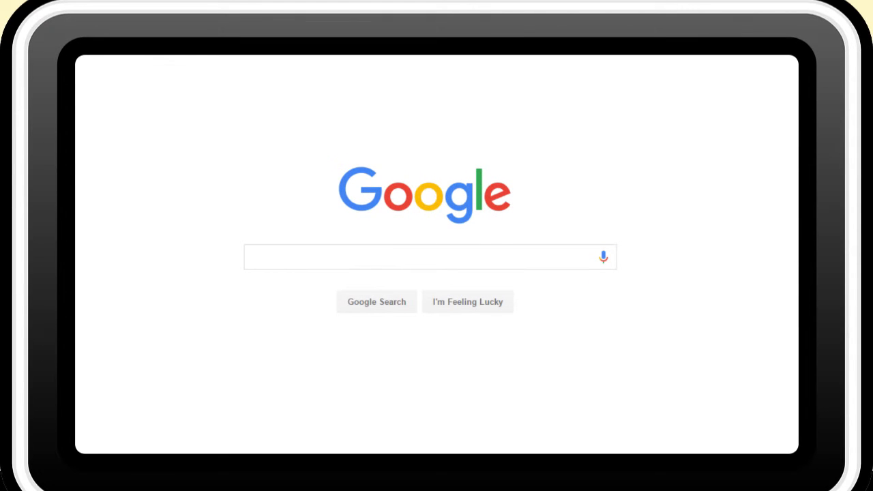
# - Search Google for 'search engine optimization', returning about 65,000,000 results
pyautogui.write('search engine optimization')
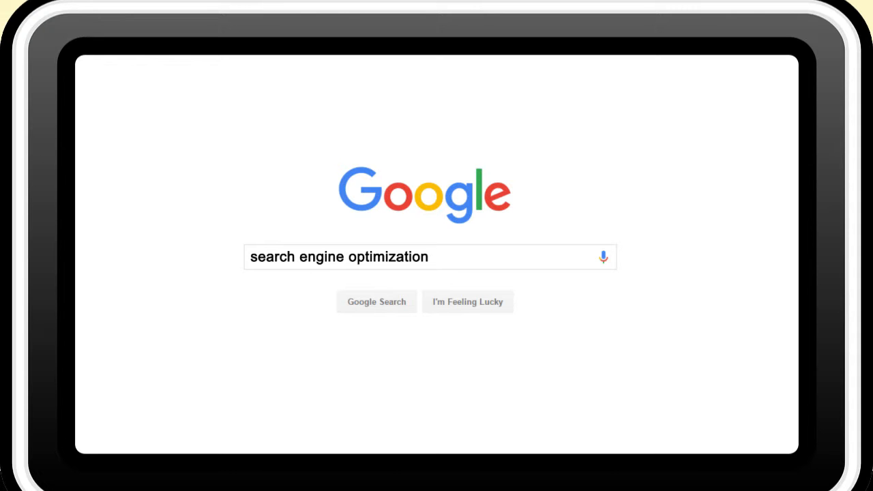
pyautogui.click(376, 302)
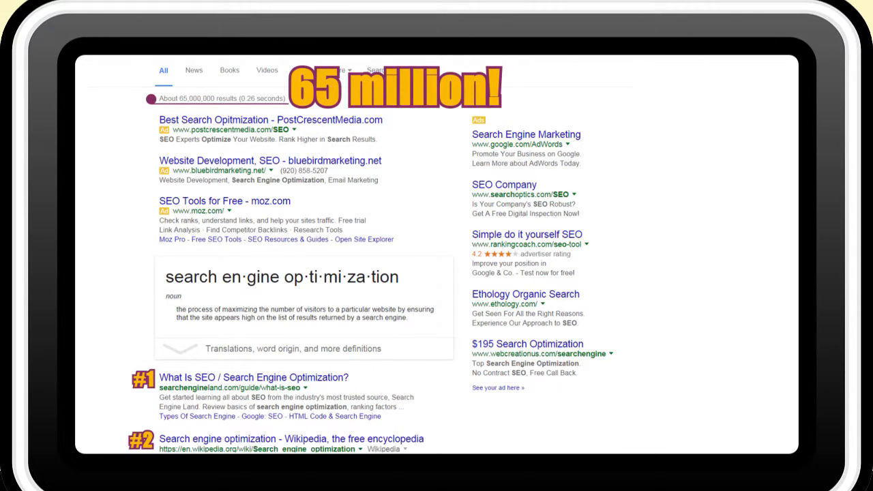
# - Scroll down the results list past the tenth organic result
pyautogui.scroll(-3)
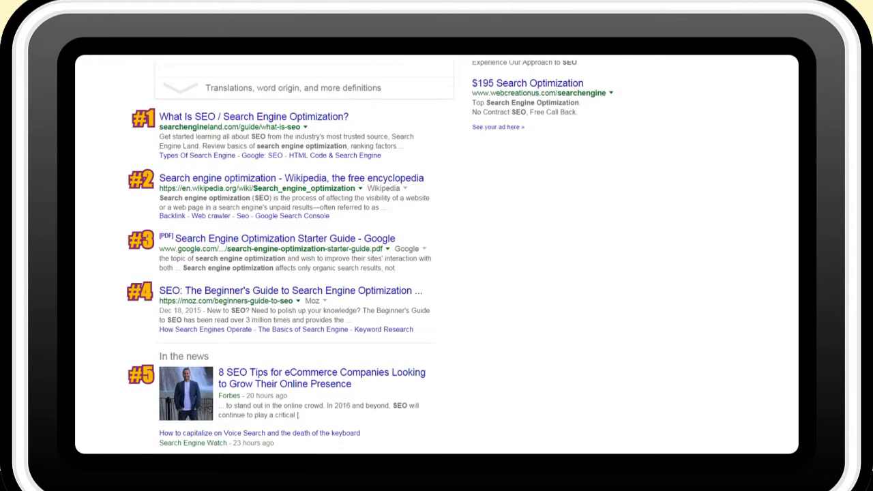
pyautogui.scroll(-3)
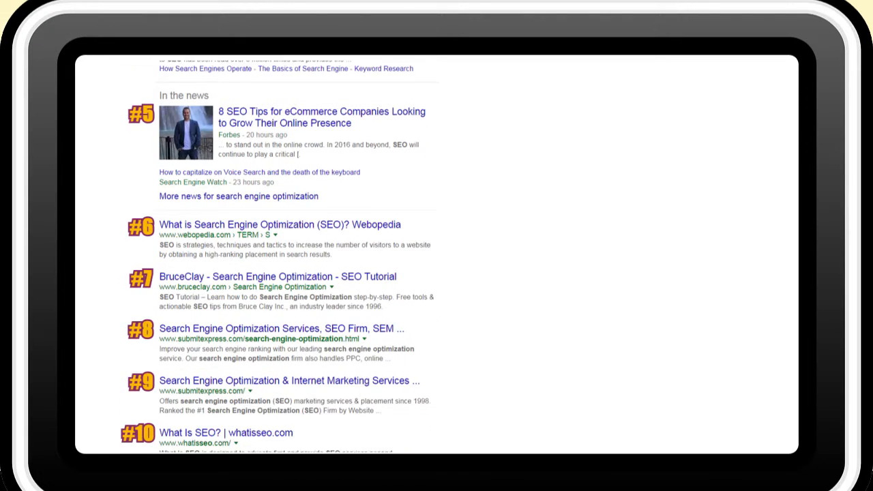
pyautogui.scroll(-3)
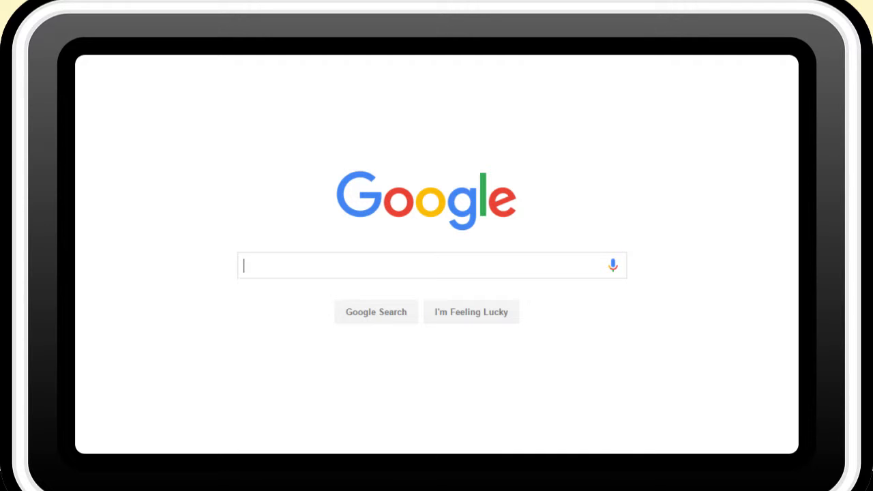
pyautogui.write('mousetra')
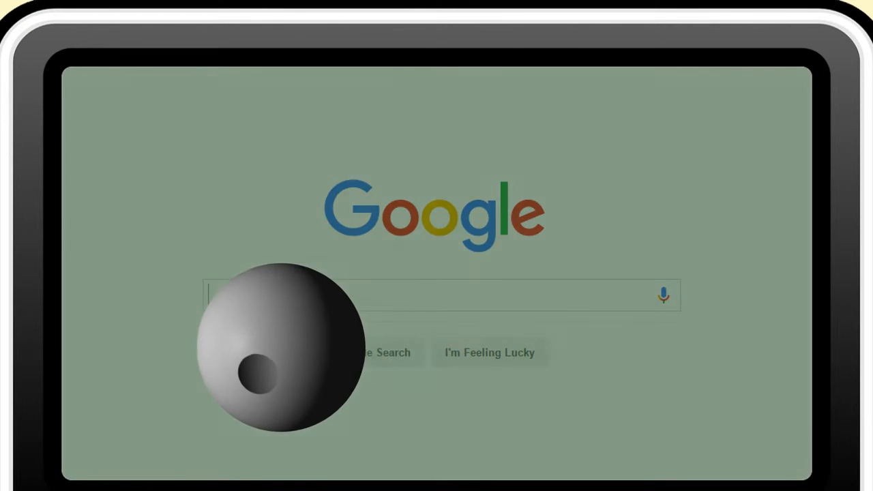
# - Begin a new query with 'what is se' in the home-page search box
pyautogui.write('what is se')
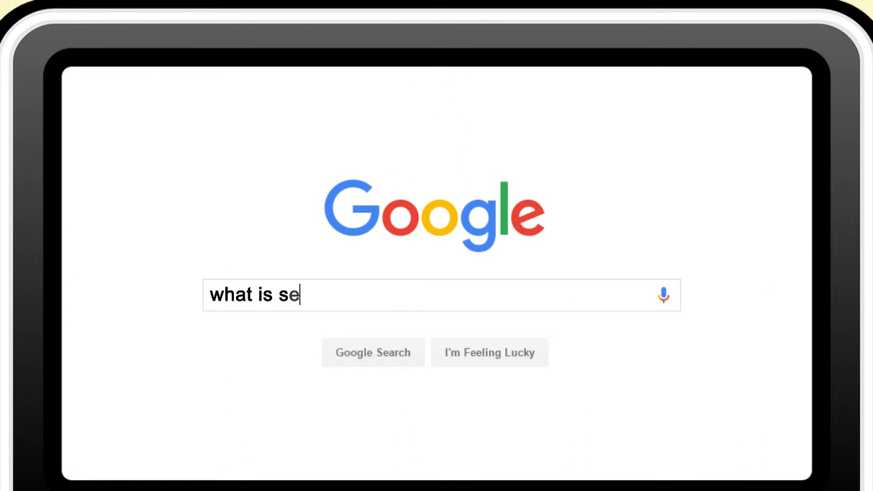
# - Complete and run the query 'what is search engine optimization?'
pyautogui.write('arch engine optimization?')
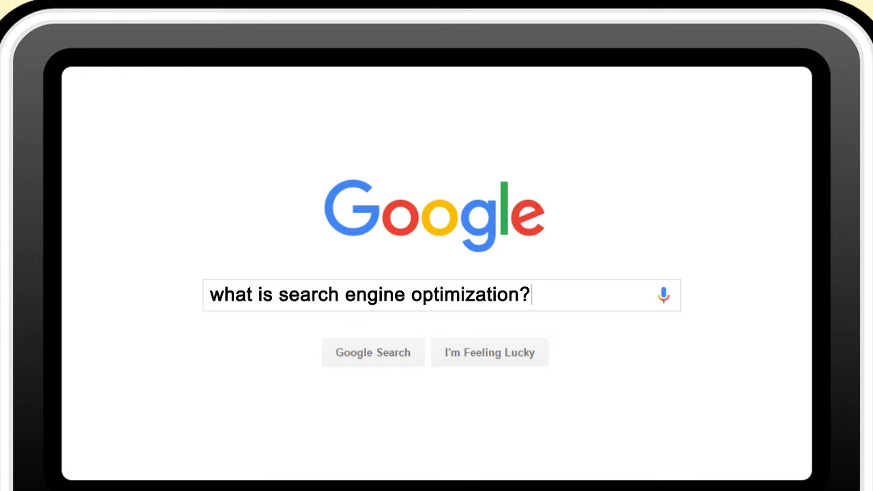
pyautogui.click(372, 353)
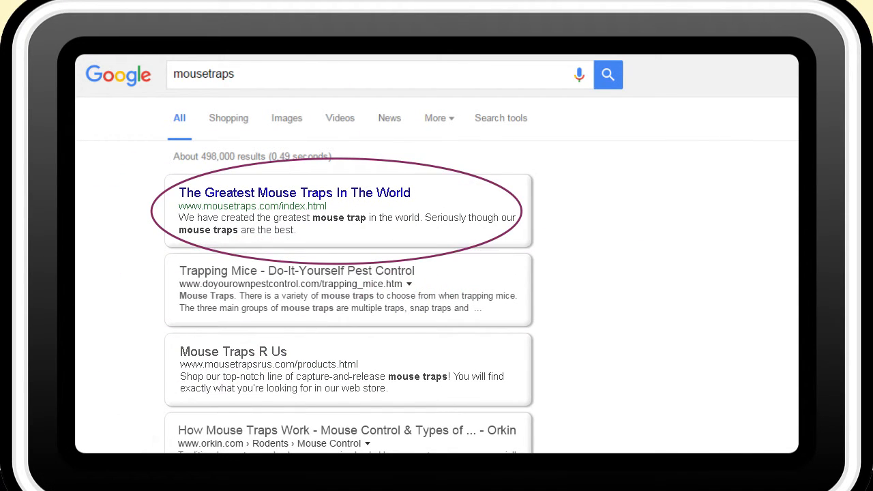
# - Search again for 'search engine optimization', bringing back about 65,000,000 results
pyautogui.write('search engine optimization')
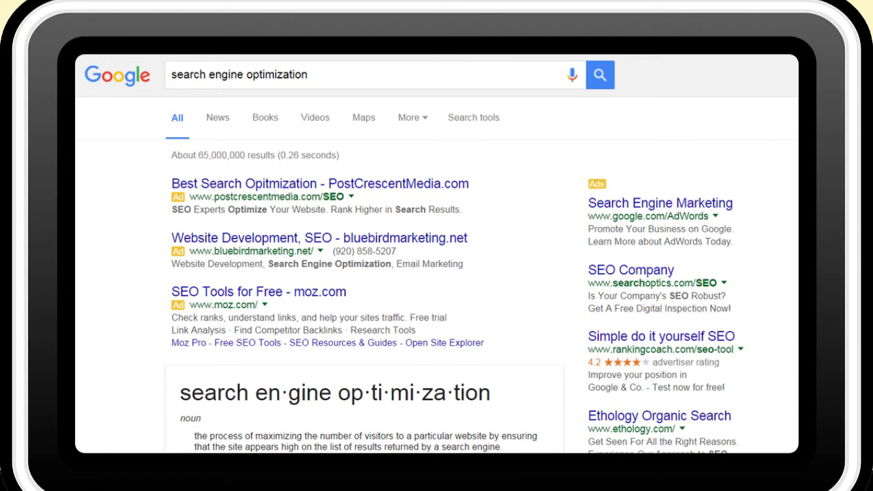